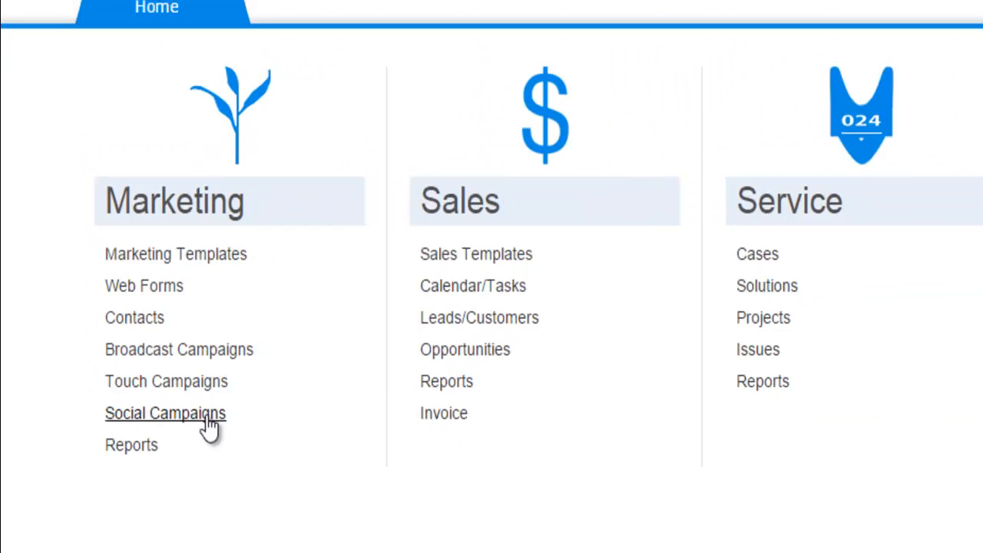
Step: Show the Social Campaigns list with its four Posted, Saved and Scheduled posts
left_click(166, 413)
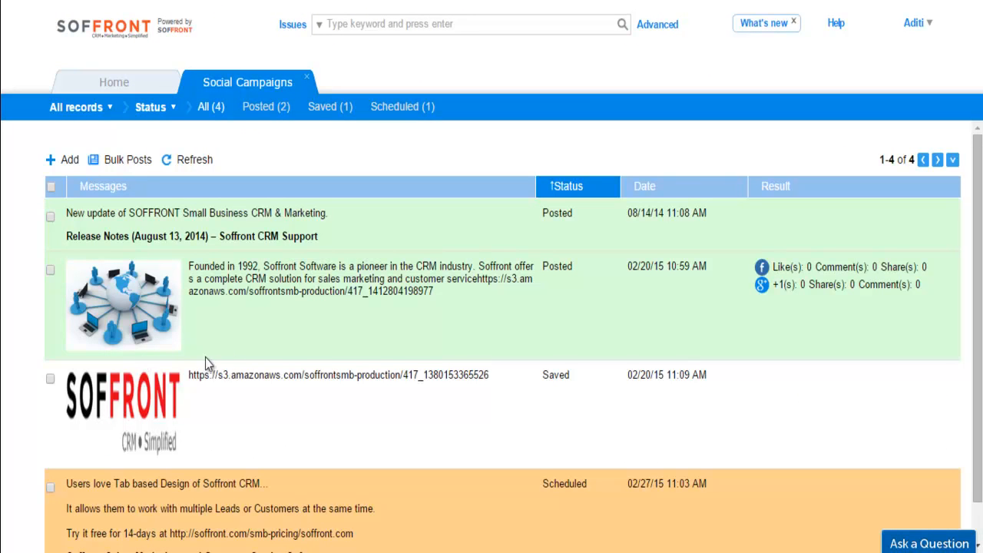
mouse_move(277, 433)
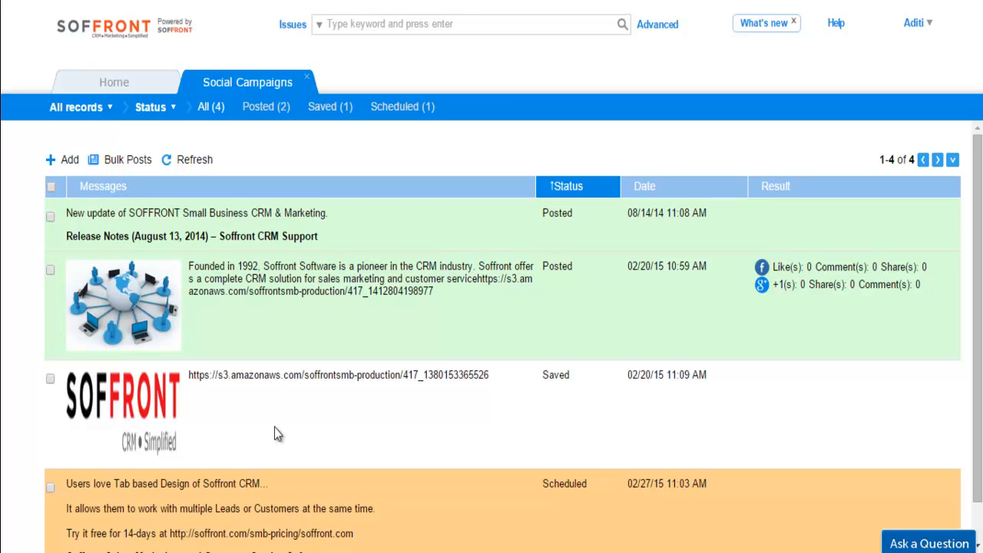
mouse_move(271, 438)
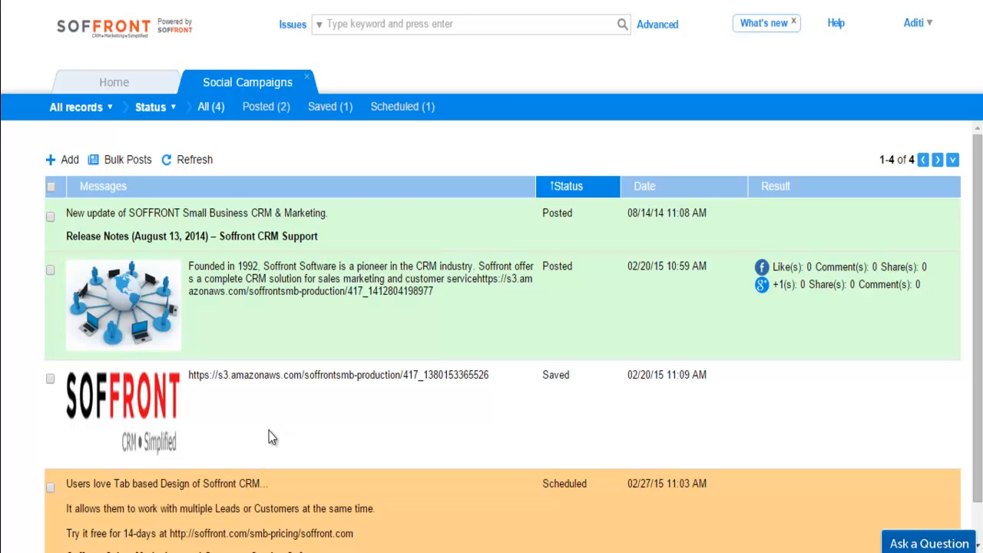
mouse_move(275, 530)
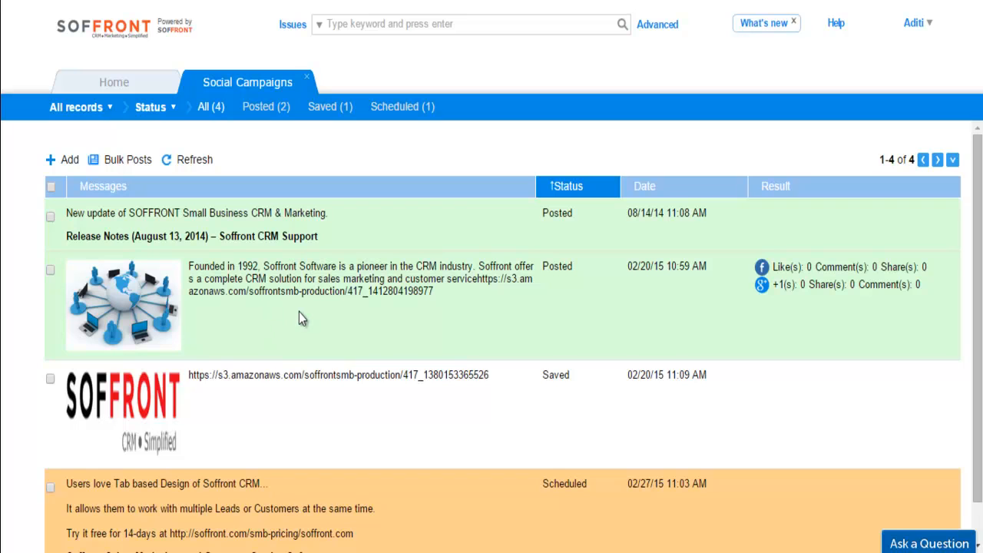
mouse_move(249, 422)
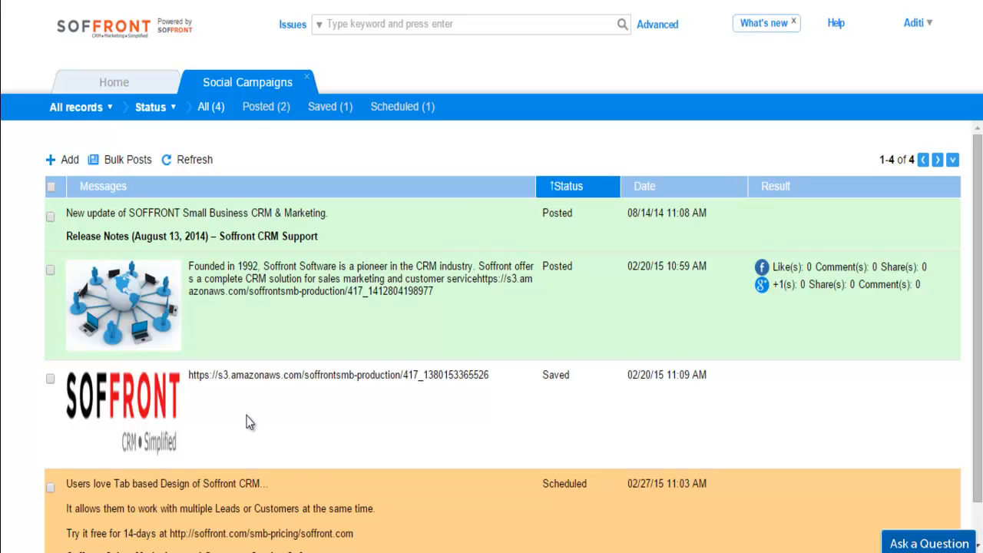
mouse_move(289, 429)
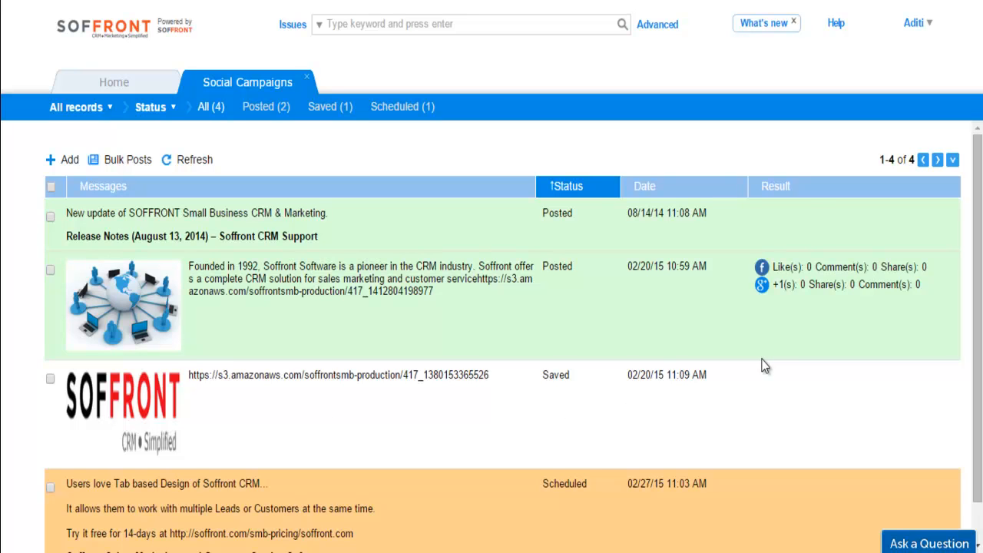
mouse_move(723, 244)
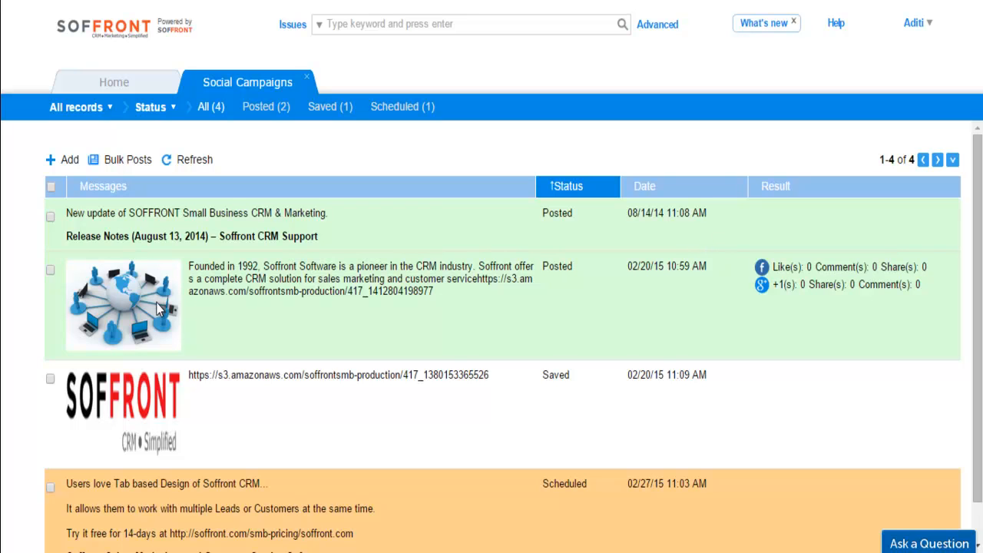
mouse_move(682, 329)
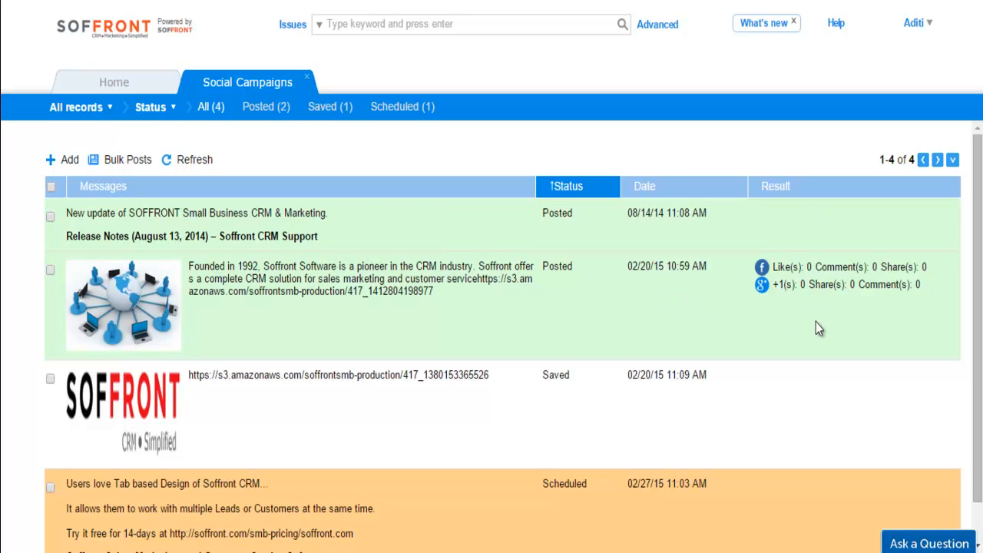
mouse_move(60, 162)
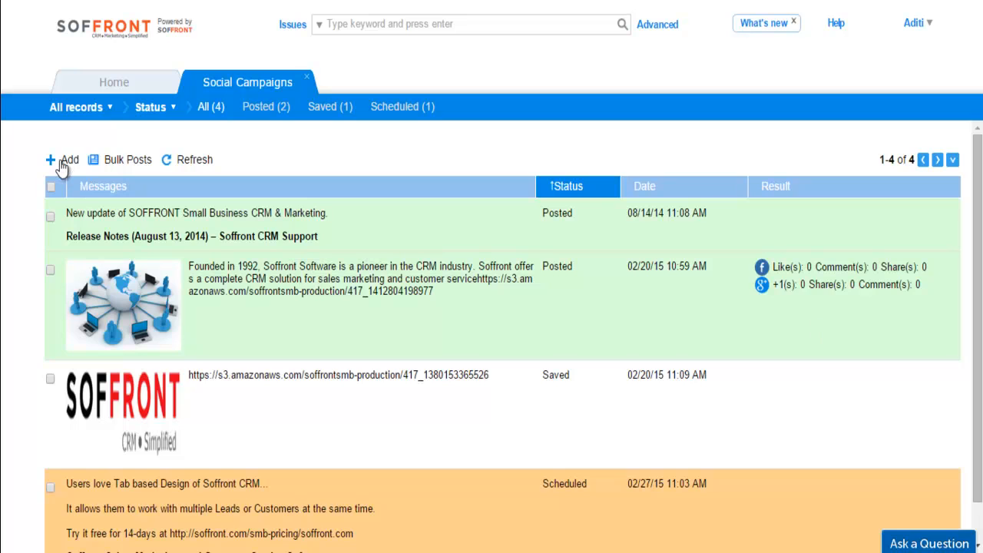
Step: Start a new post reading 'Scan Business card contacts right into your CRM with Soffront Mobile app'
left_click(69, 158)
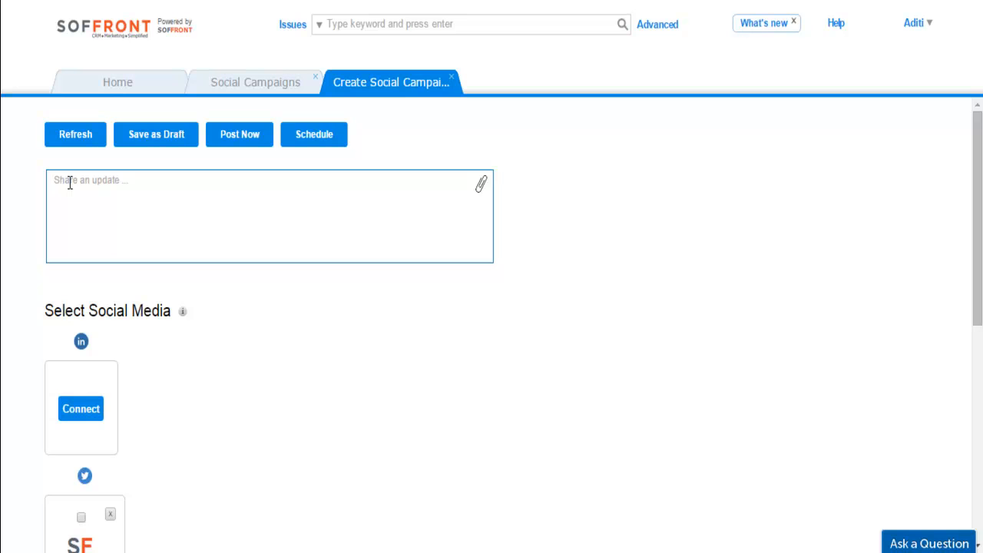
type("Scan Business card contacts right into your CRM with Soffront Mobile app")
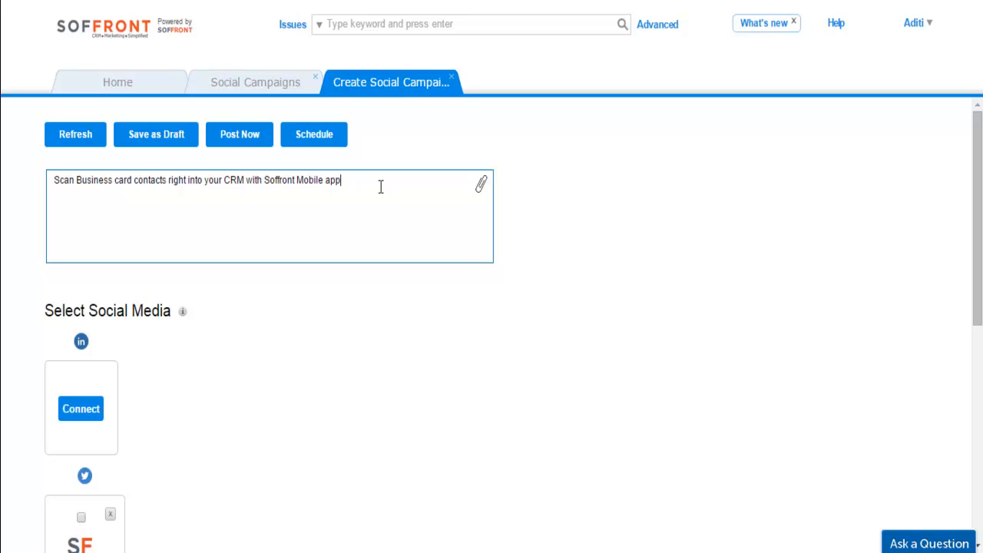
Step: Attach Soffront-new-logo-72.png from the online library's Images so it shows below the message
left_click(480, 185)
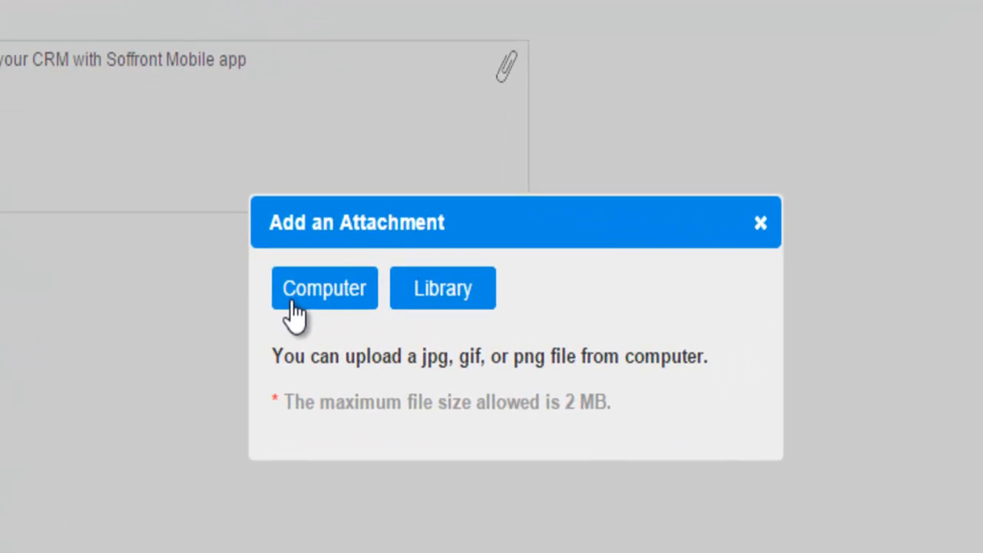
mouse_move(463, 335)
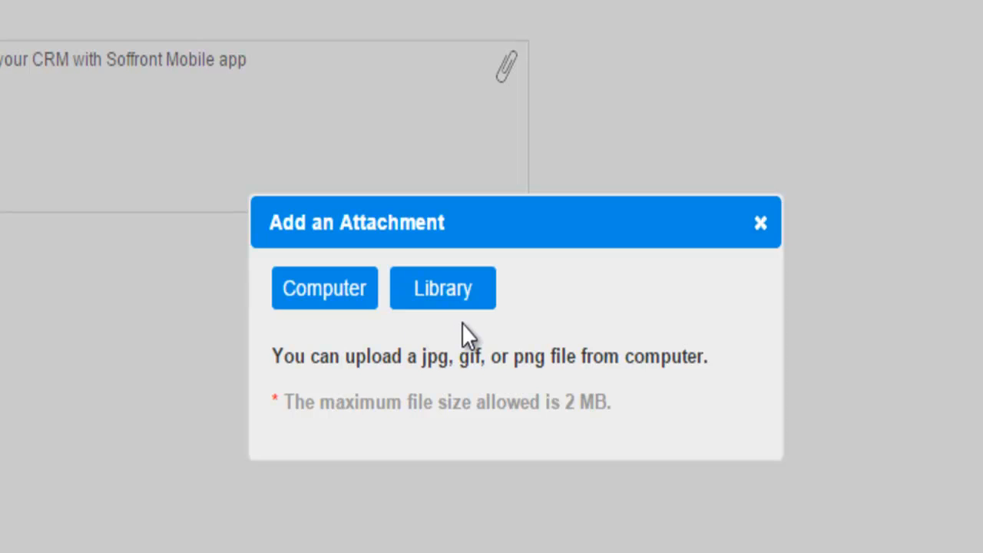
left_click(443, 289)
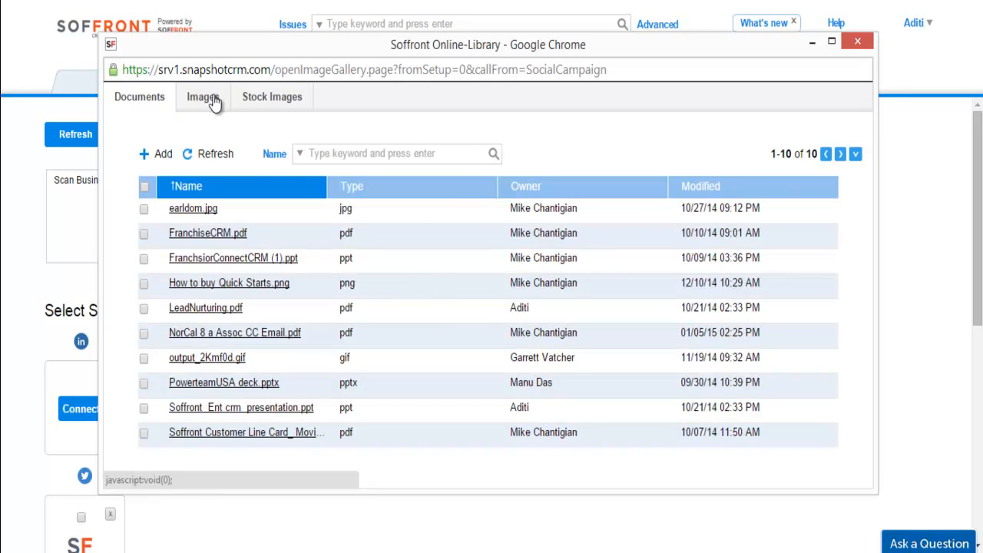
left_click(203, 99)
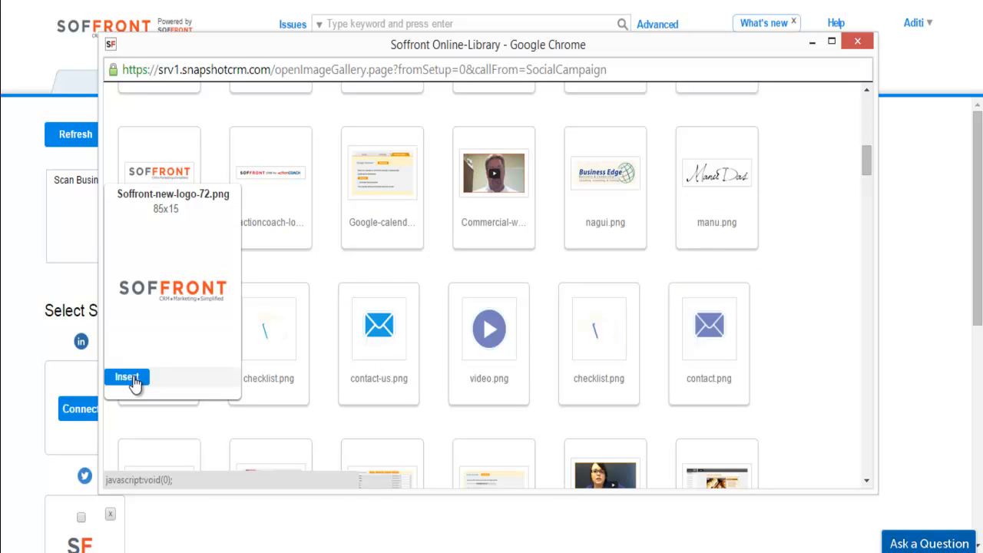
left_click(126, 376)
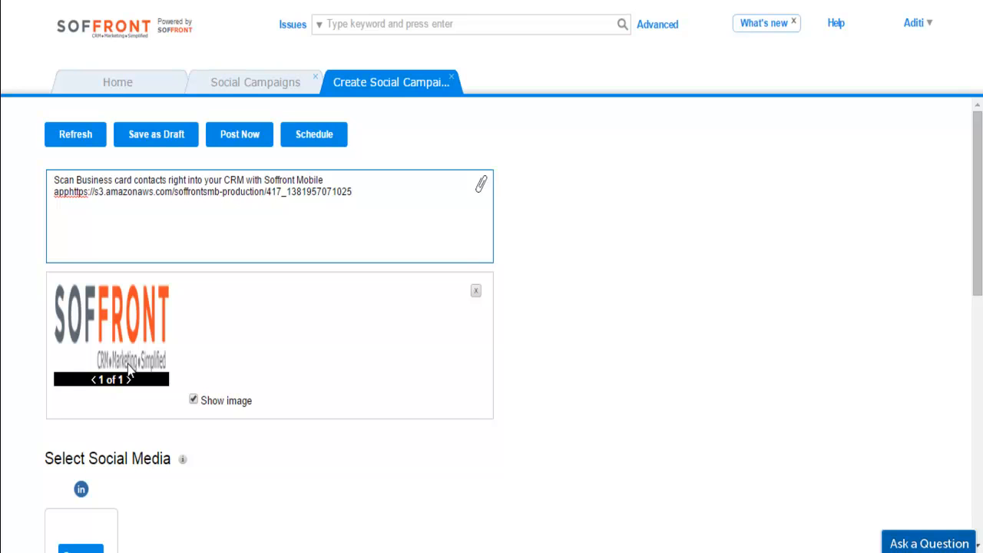
scroll("down", 3)
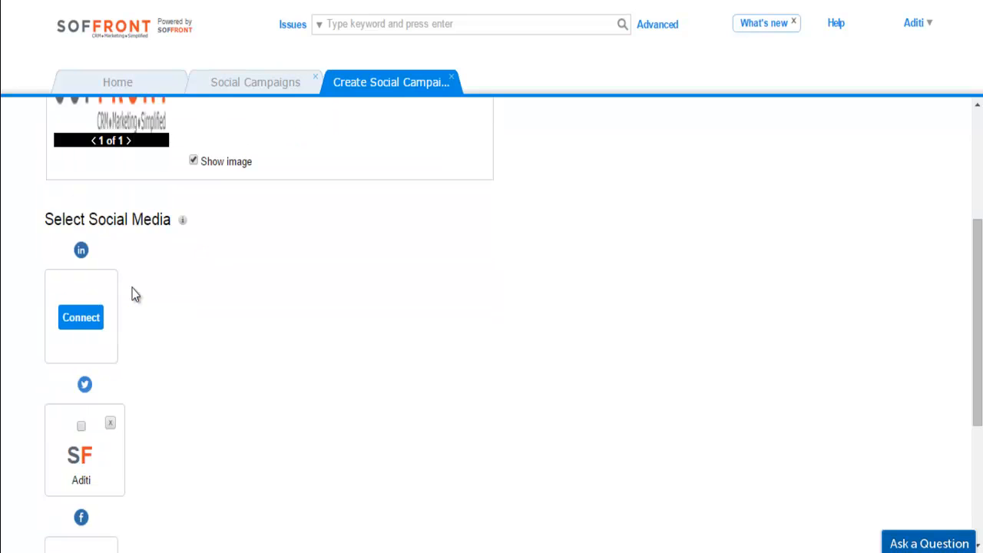
scroll("down", 3)
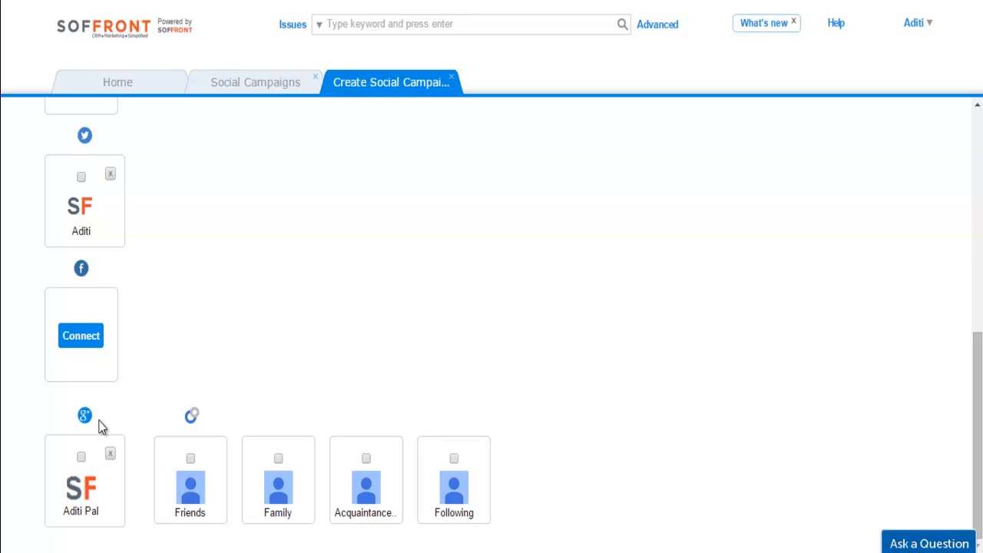
mouse_move(135, 365)
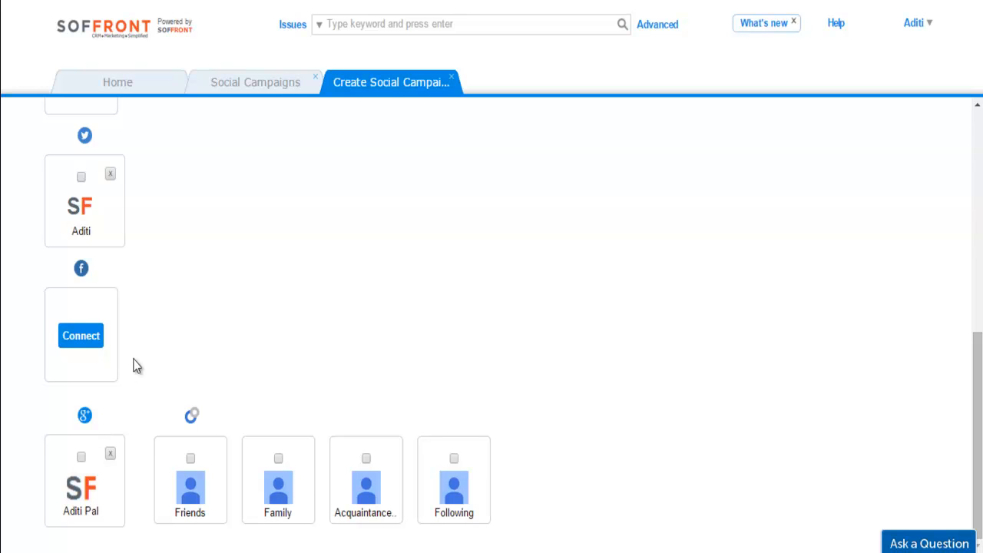
mouse_move(120, 142)
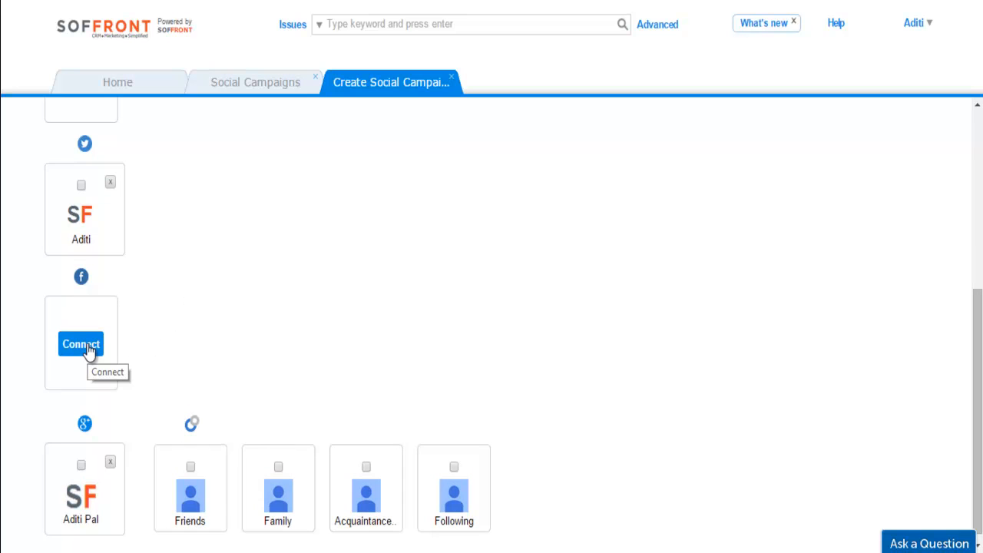
Step: Connect Facebook and target the Soffront group and Following circle alongside Twitter and Google+
left_click(80, 344)
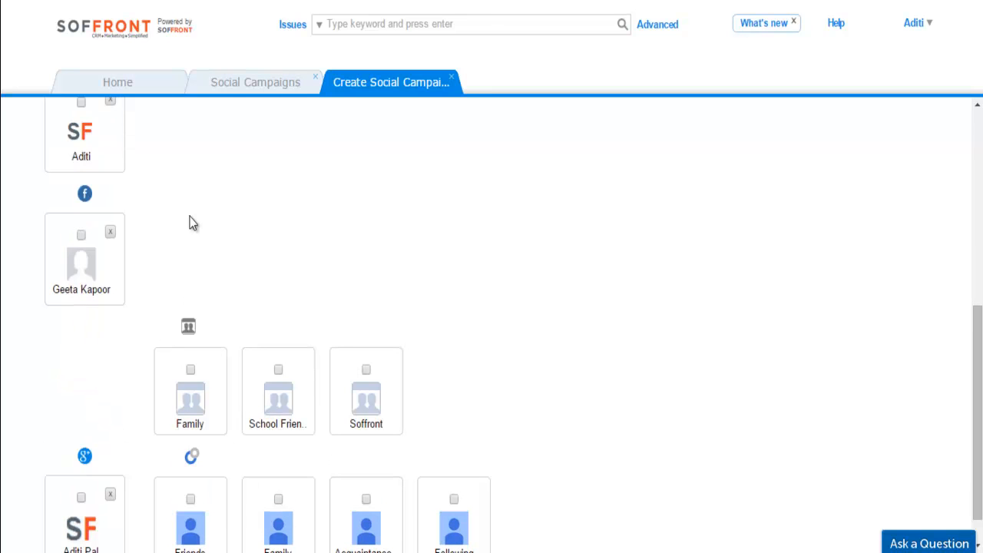
mouse_move(212, 249)
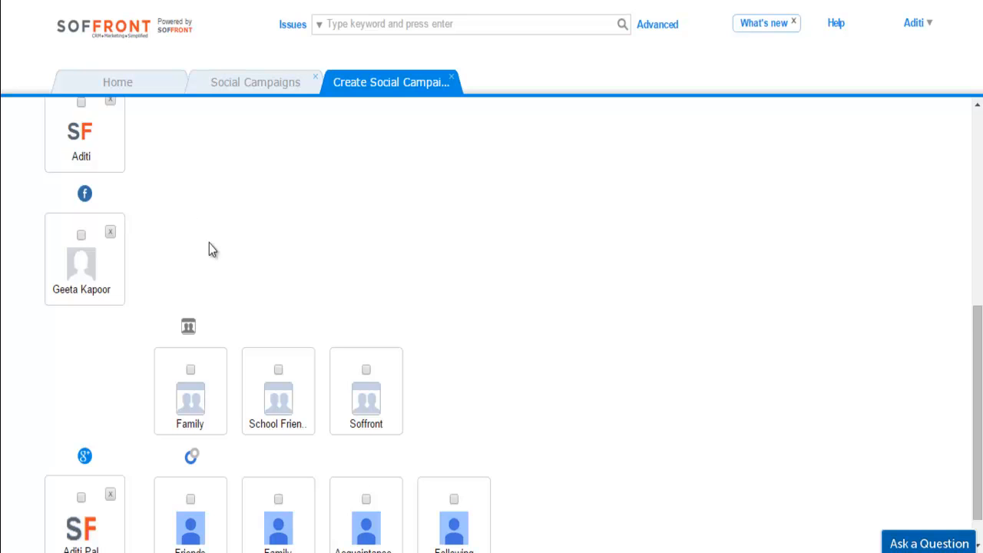
scroll("down", 3)
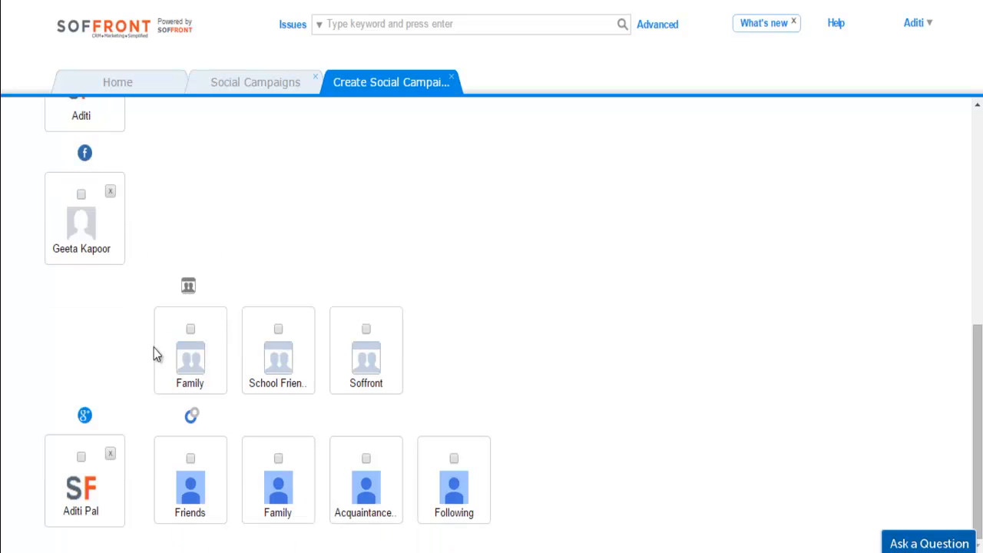
mouse_move(171, 419)
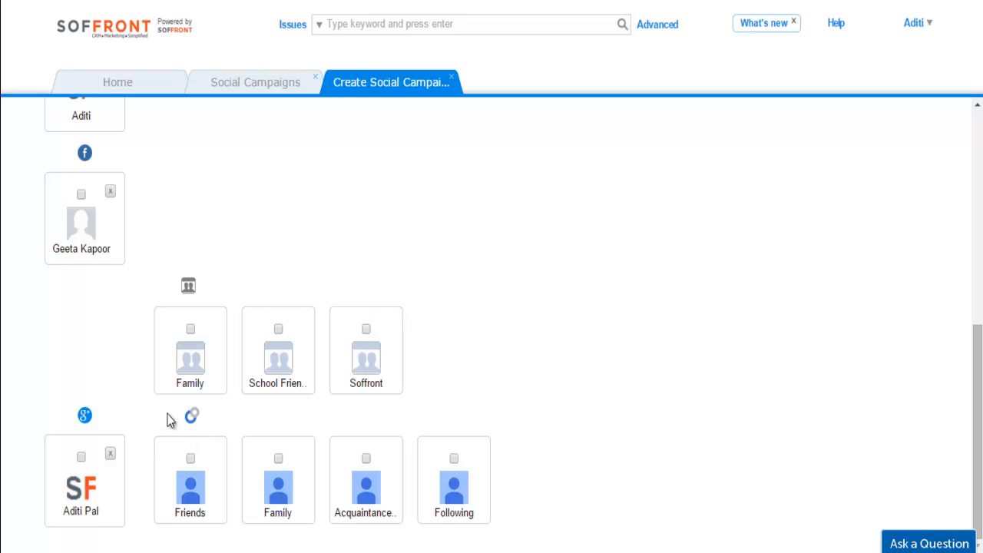
mouse_move(402, 429)
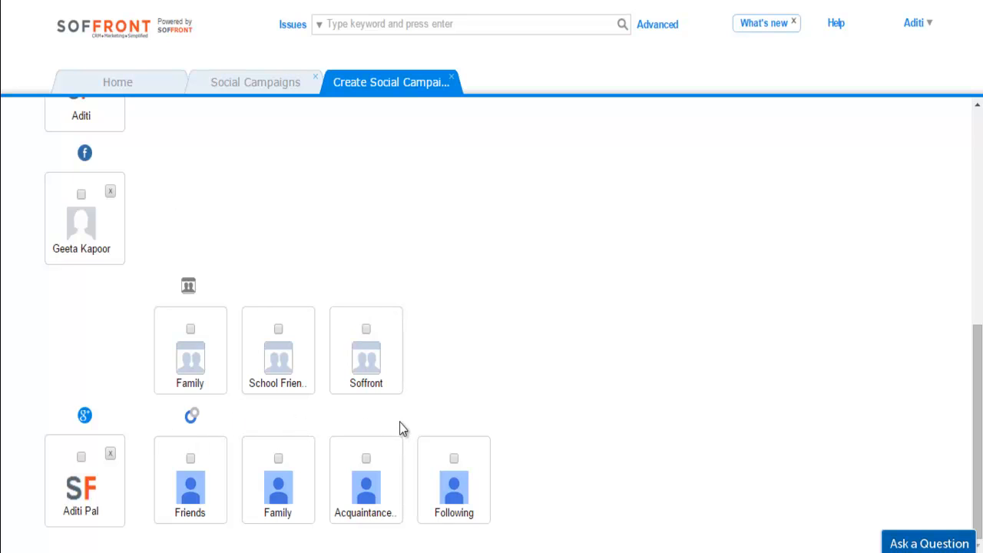
mouse_move(242, 386)
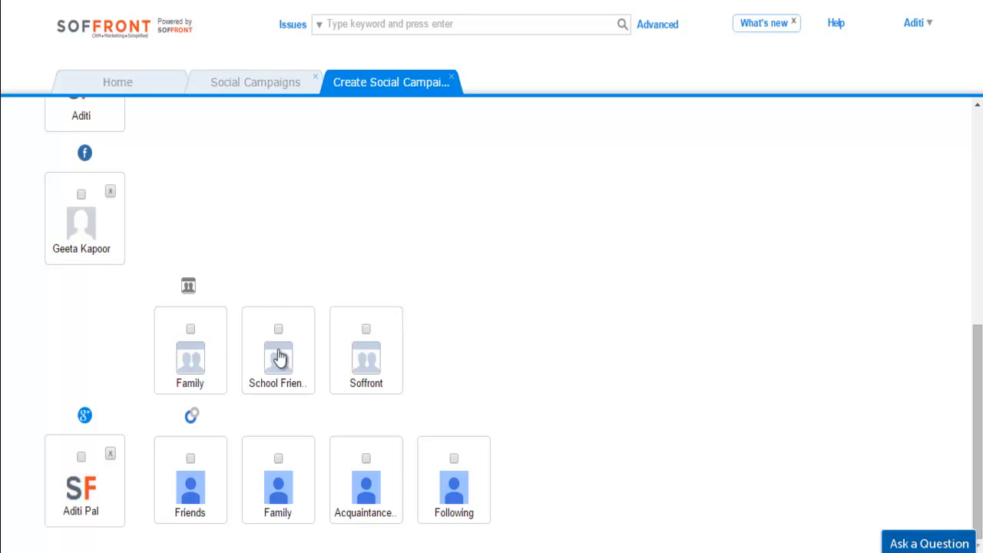
left_click(366, 329)
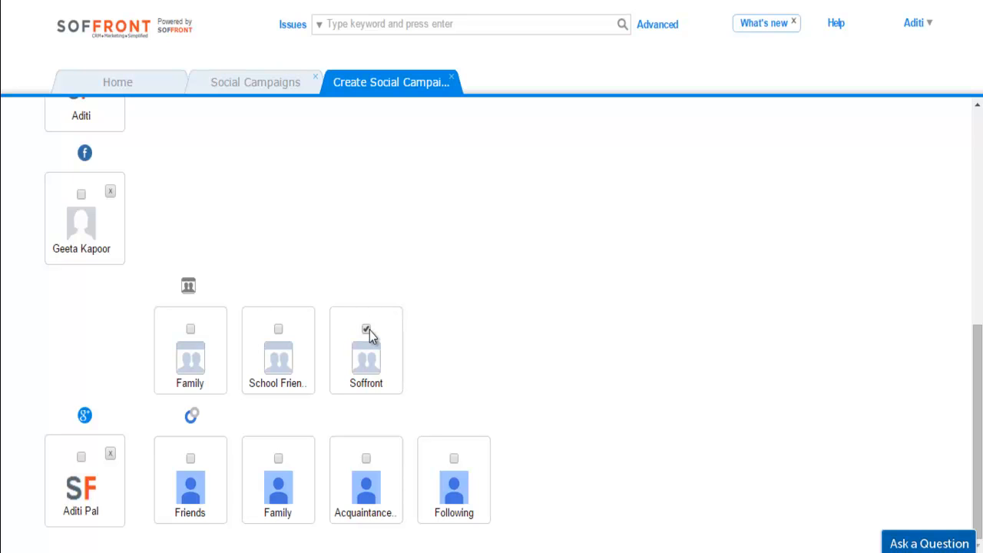
left_click(453, 458)
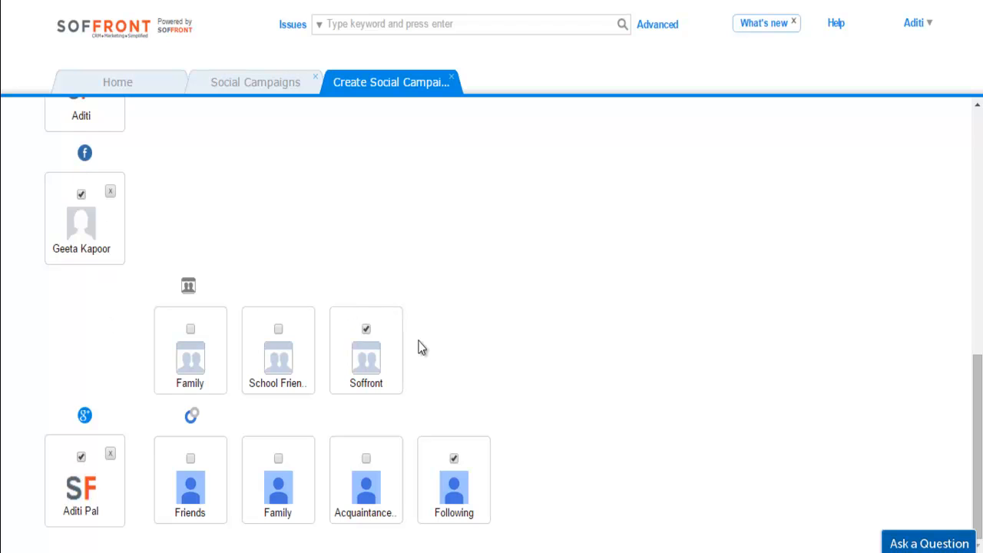
scroll("up", 3)
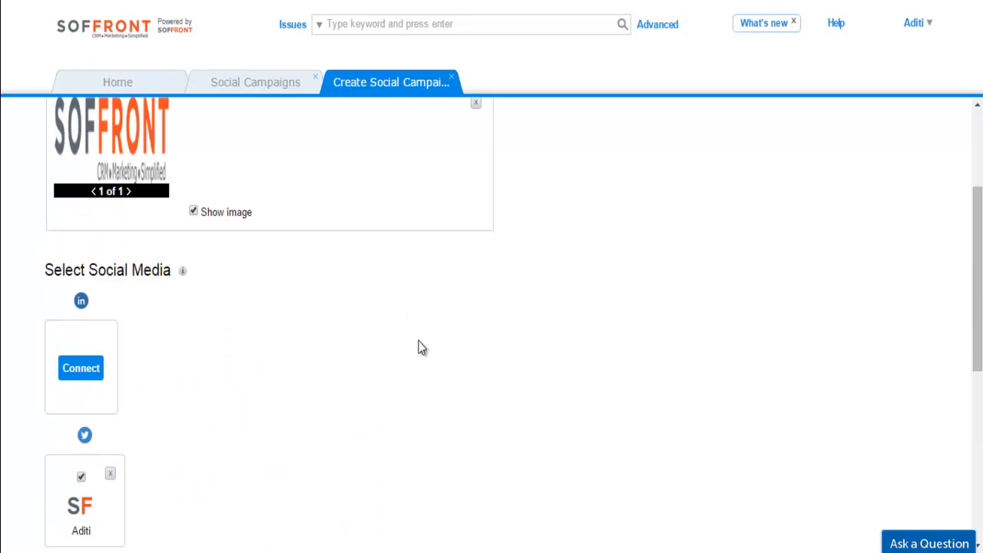
Step: Schedule the post for 02/21/15 at 01:00 PM so it lists as Scheduled
scroll("up", 3)
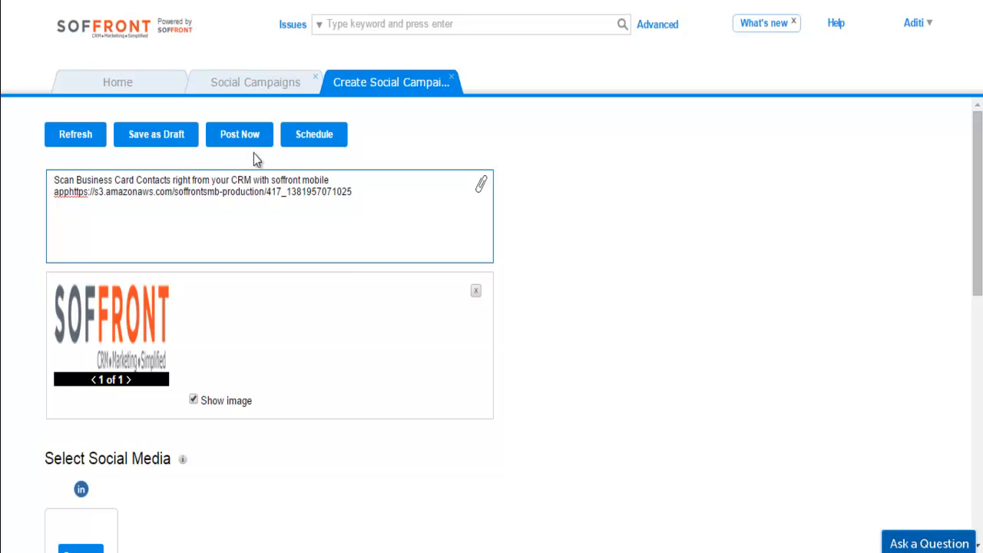
mouse_move(309, 170)
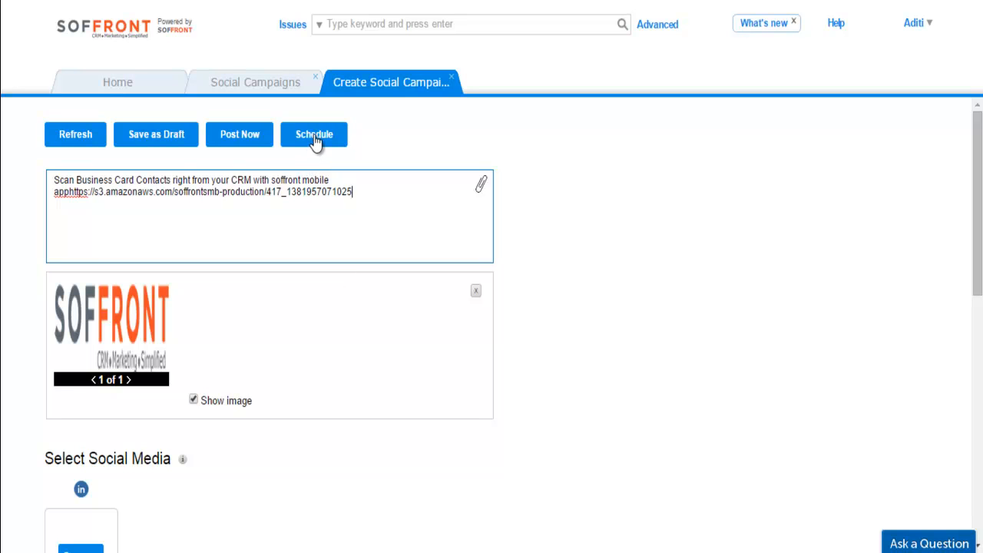
left_click(313, 135)
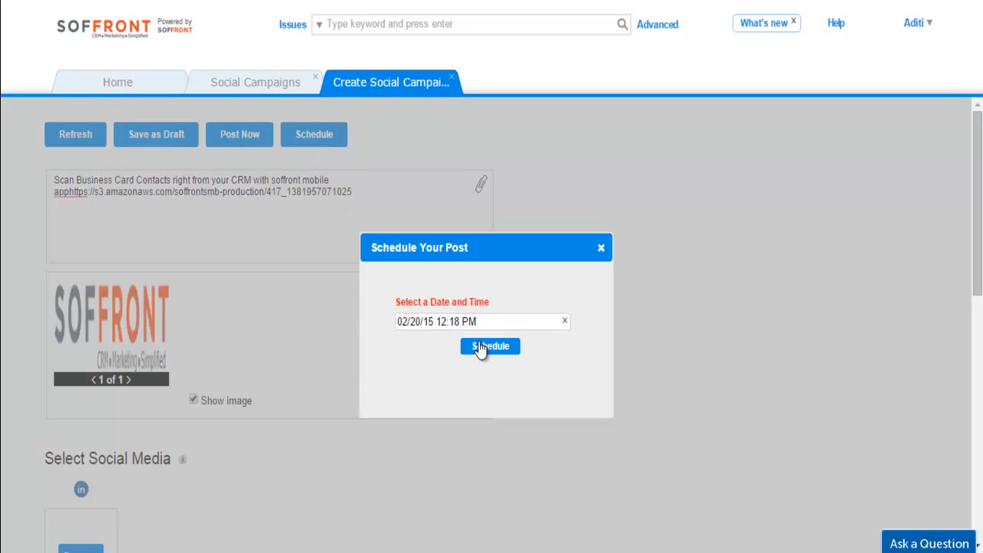
left_click(473, 323)
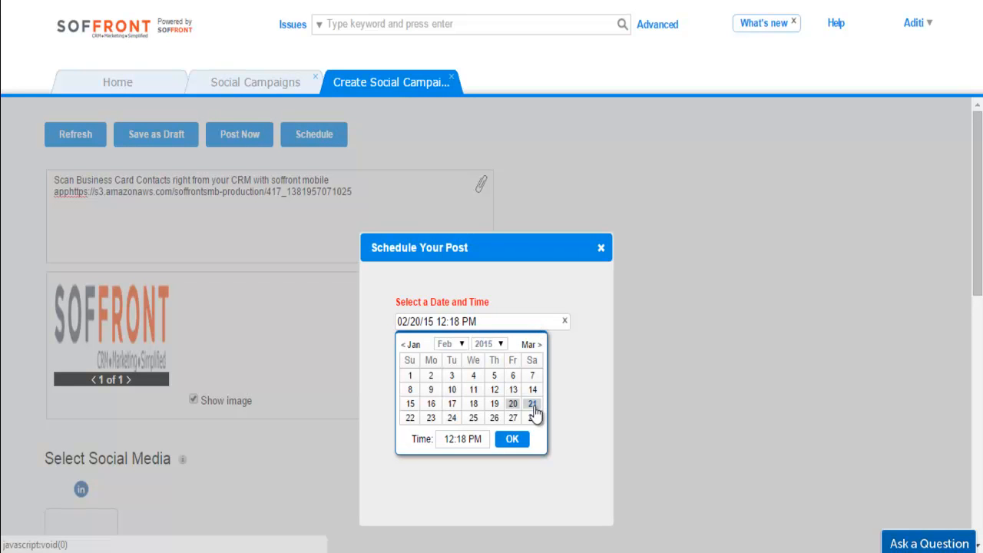
left_click(460, 439)
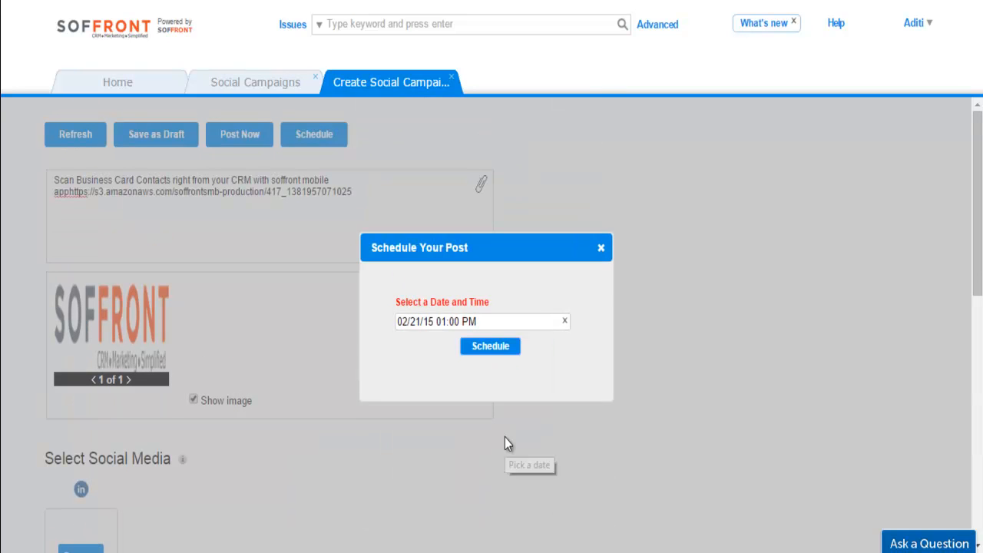
left_click(488, 345)
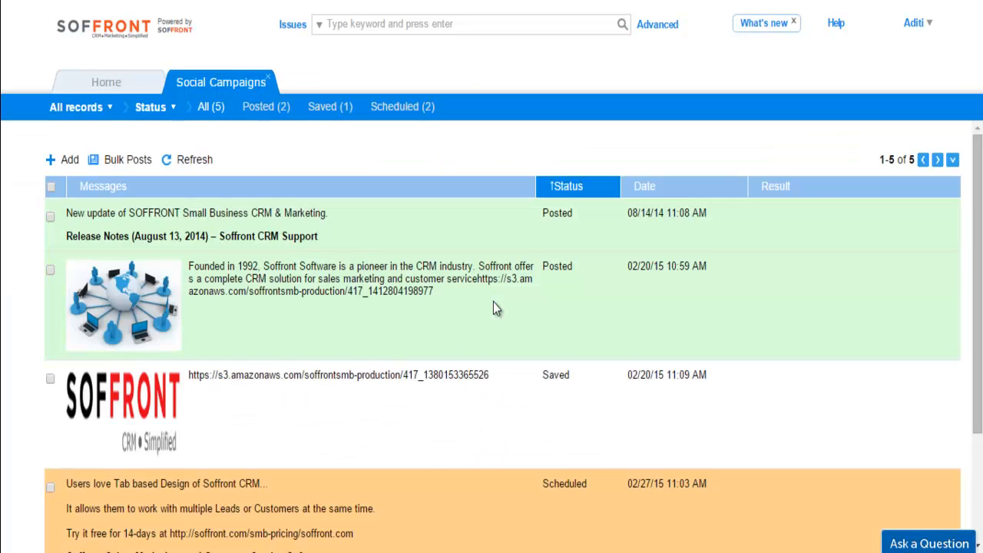
scroll("down", 3)
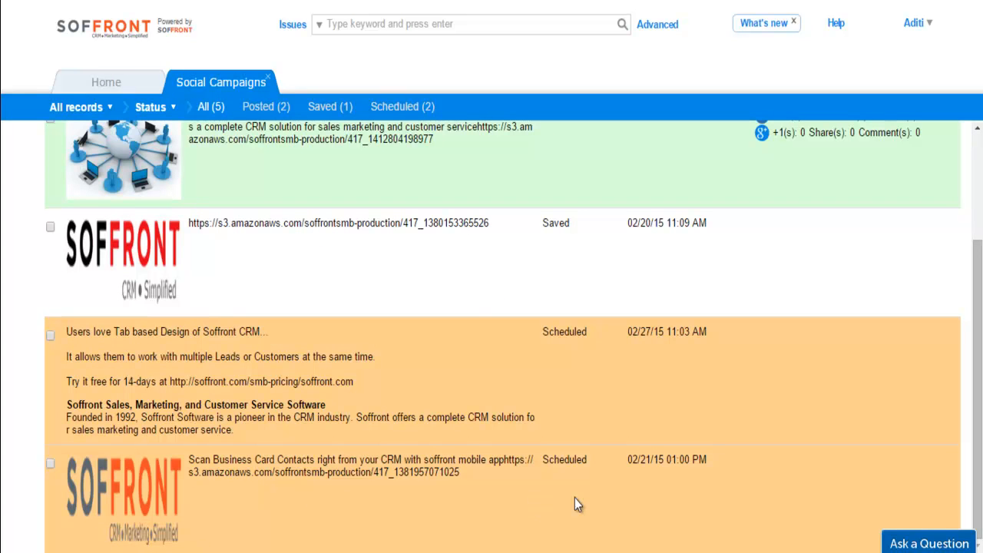